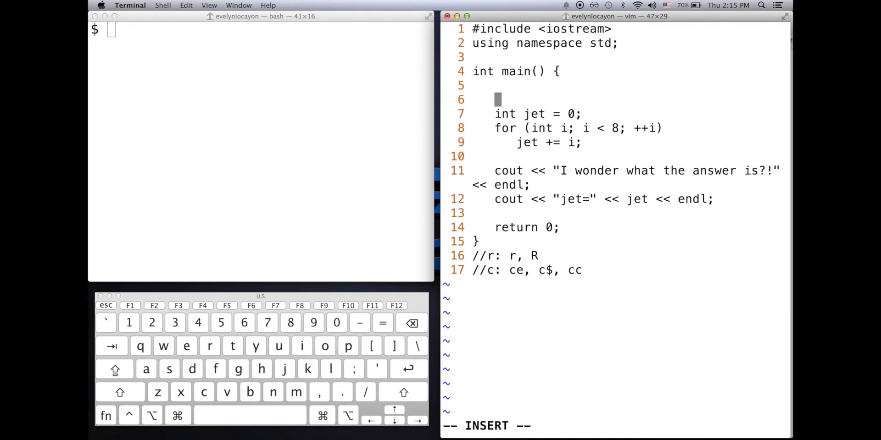
Type the placeholder lines 'ahsdlkfjs' and 'a;lsdkjfas' inside main() of main.cpp.
{"action": "type", "text": "ahsdlkfjs"}
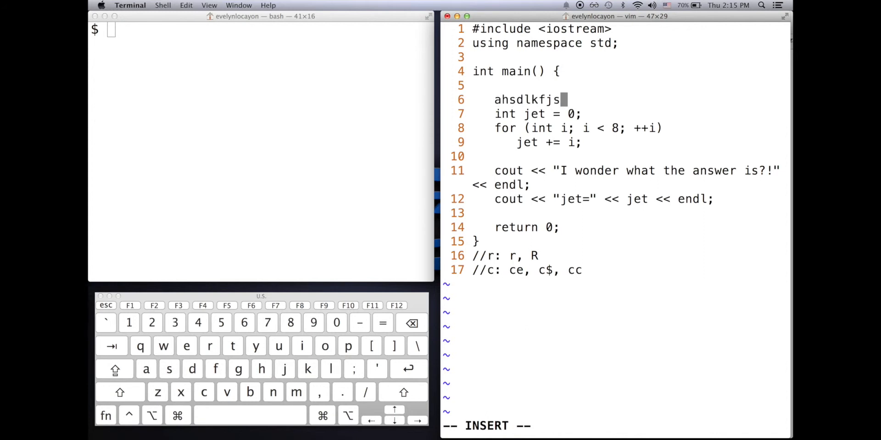
{"action": "key", "text": "Return"}
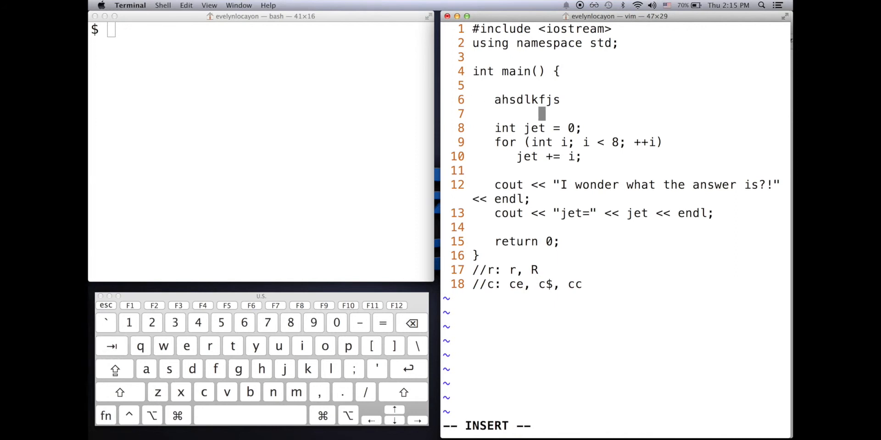
{"action": "type", "text": "a;lsdkjfas"}
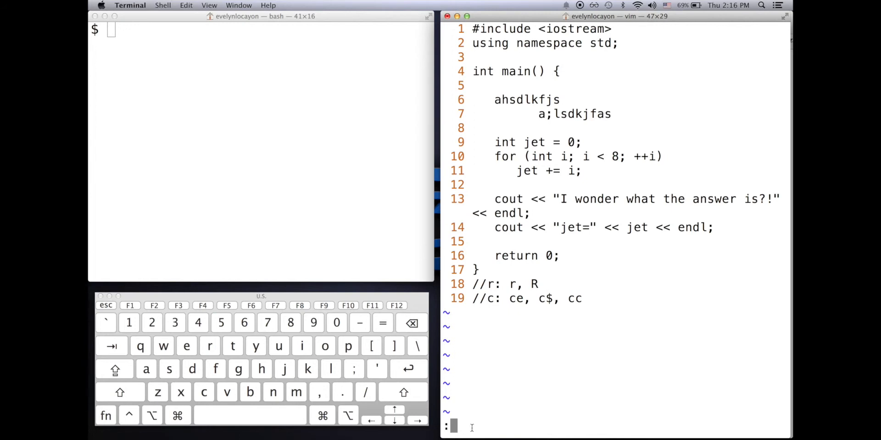
{"action": "type", "text": "set on"}
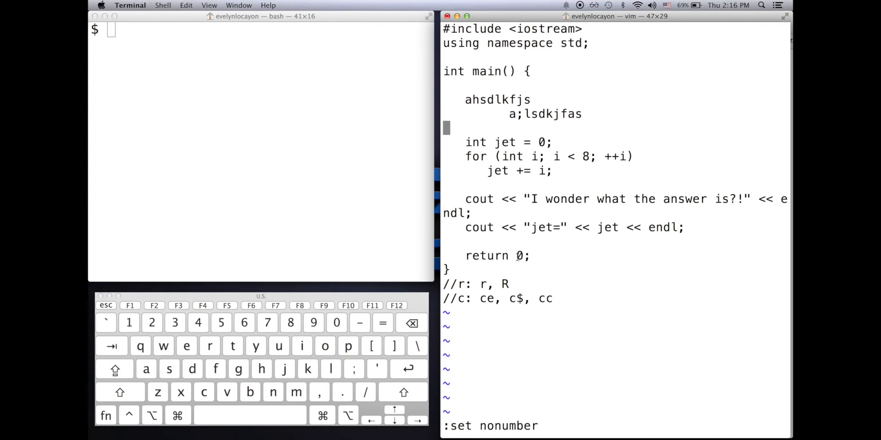
{"action": "key", "text": "Return"}
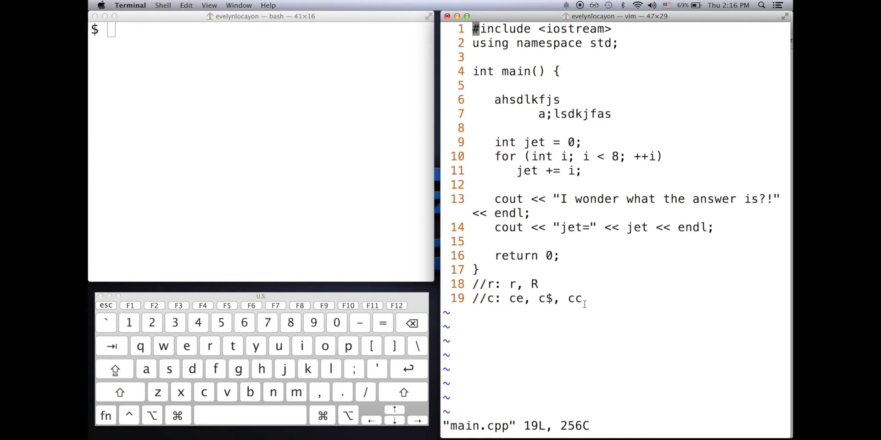
Switch to the empty shell session and run 'vim ~/.vimrc'.
{"action": "left_click", "coordinate": [320, 102]}
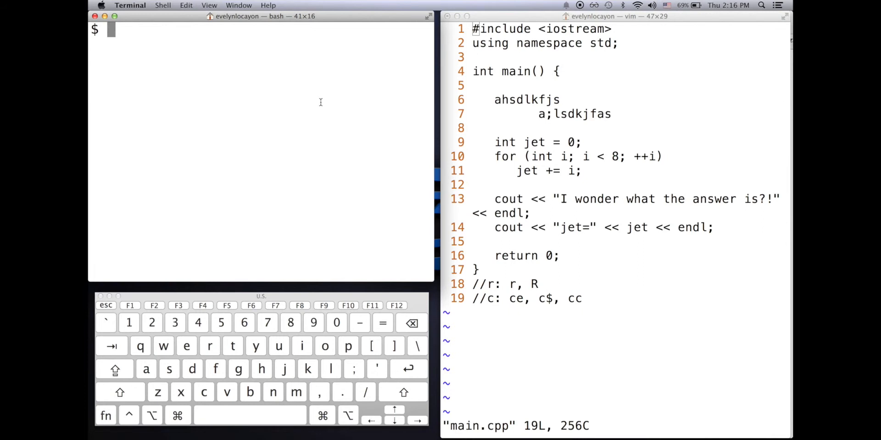
{"action": "type", "text": "vim ~/.vimrc"}
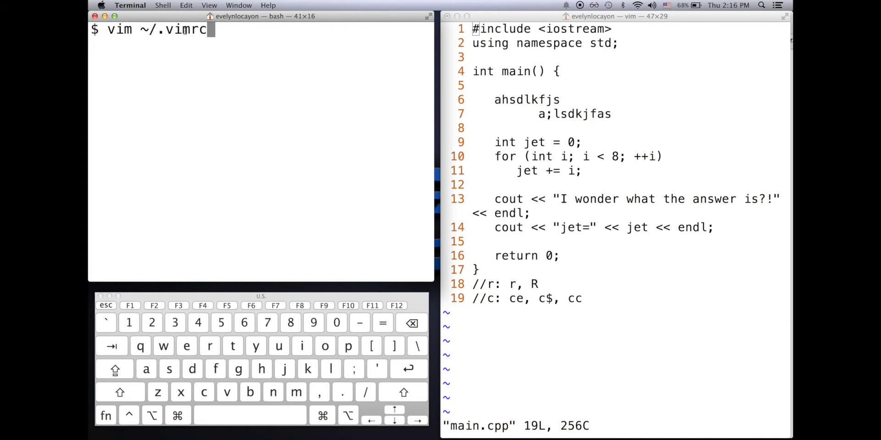
{"action": "key", "text": "Return"}
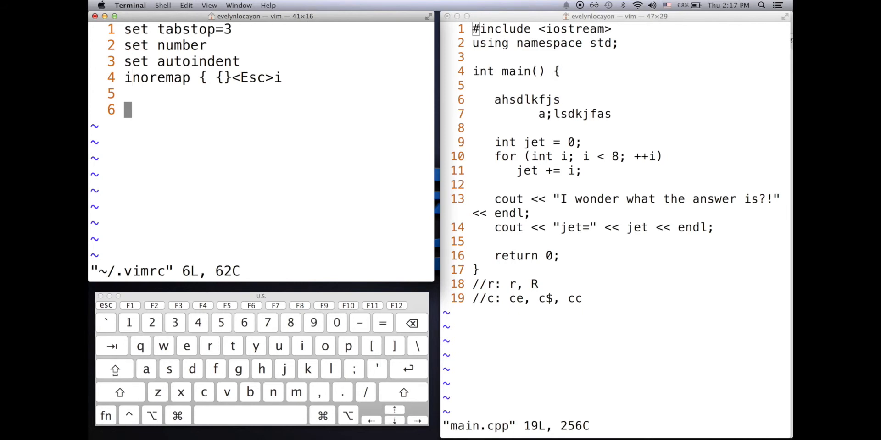
{"action": "key", "text": "i"}
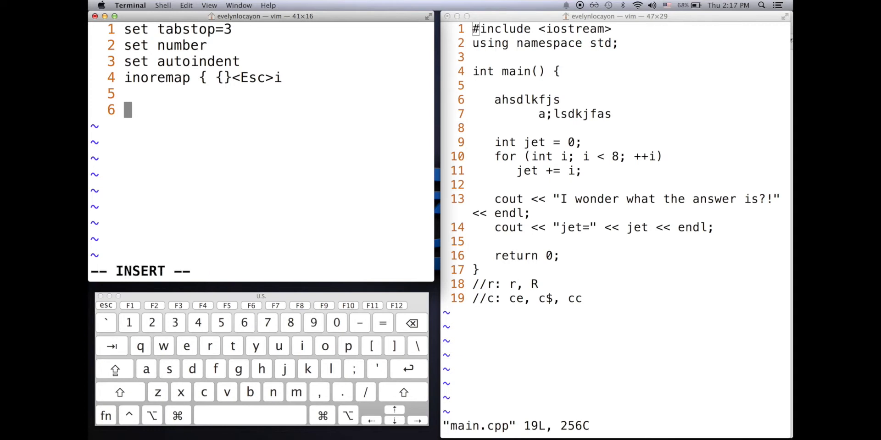
{"action": "type", "text": "V"}
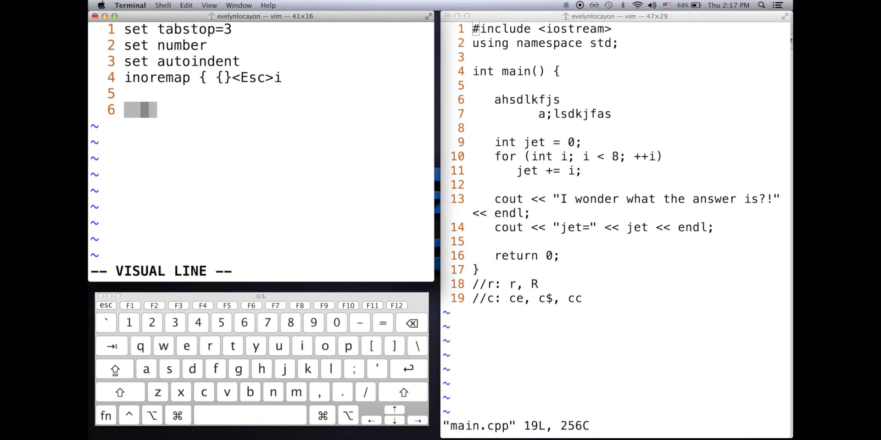
{"action": "key", "text": "Escape"}
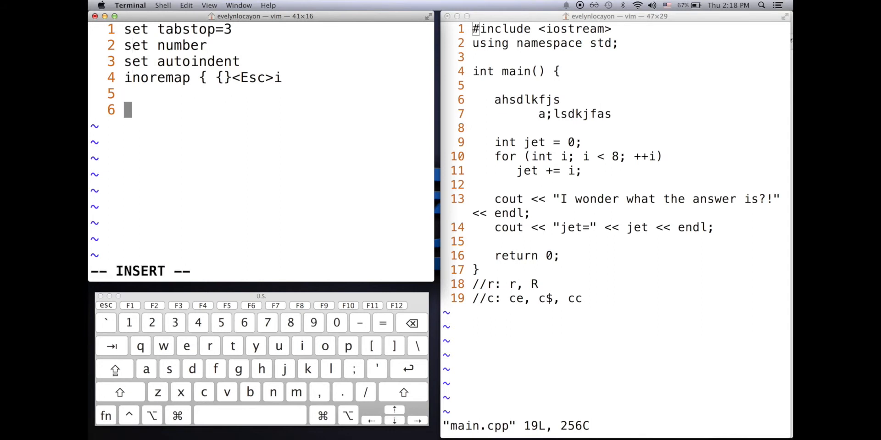
{"action": "type", "text": "lashdfsa"}
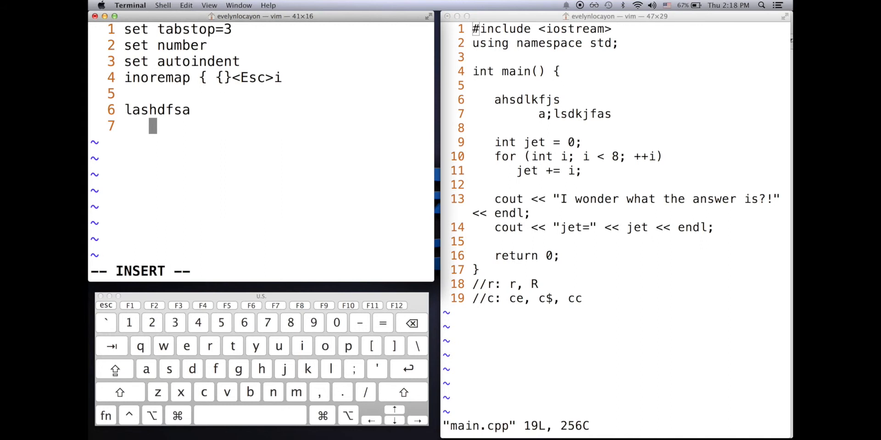
{"action": "type", "text": ";lkajsdfkja"}
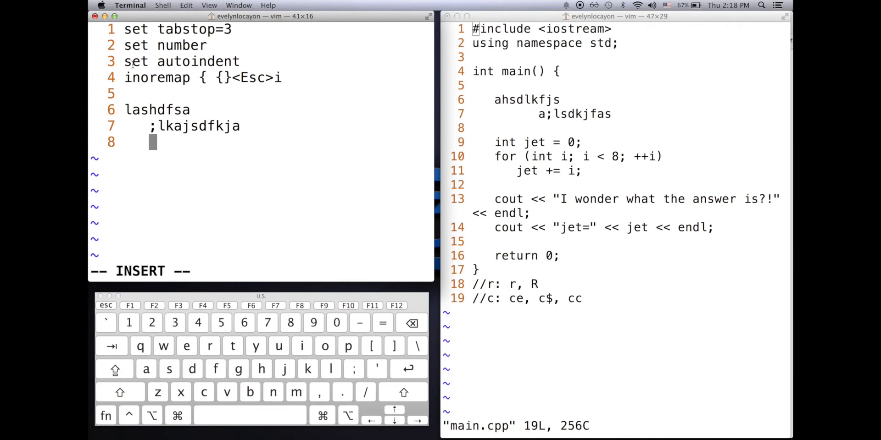
{"action": "mouse_move", "coordinate": [229, 212]}
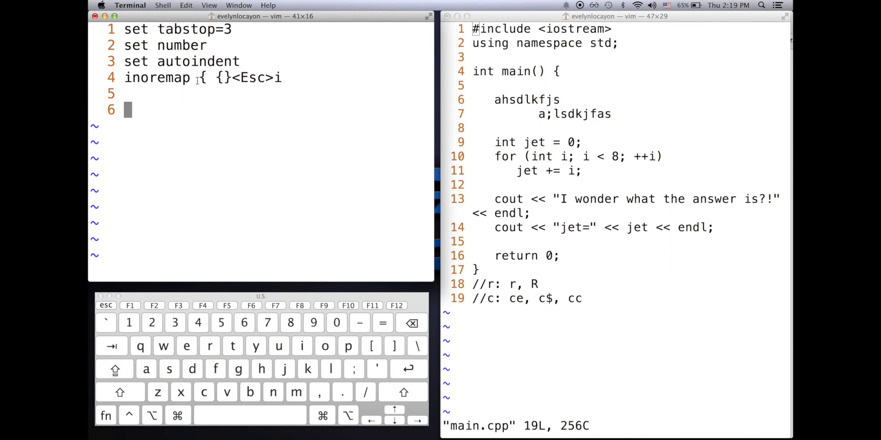
{"action": "mouse_move", "coordinate": [200, 225]}
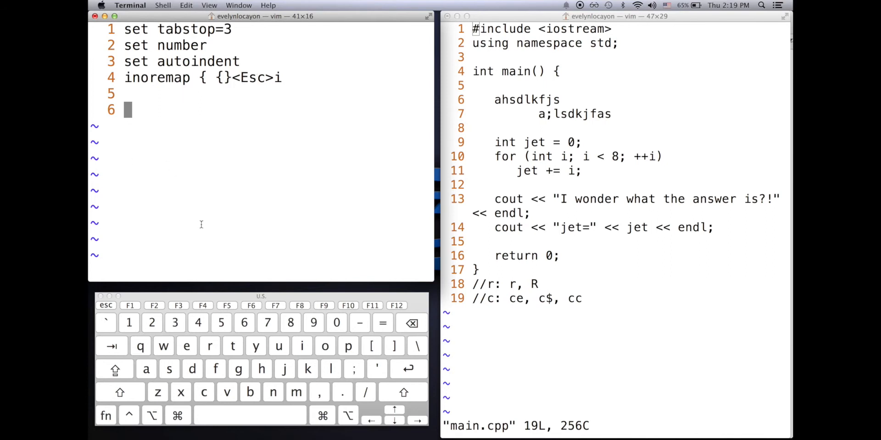
Enter insert mode on the empty line and begin typing the bracket mapping.
{"action": "key", "text": "i"}
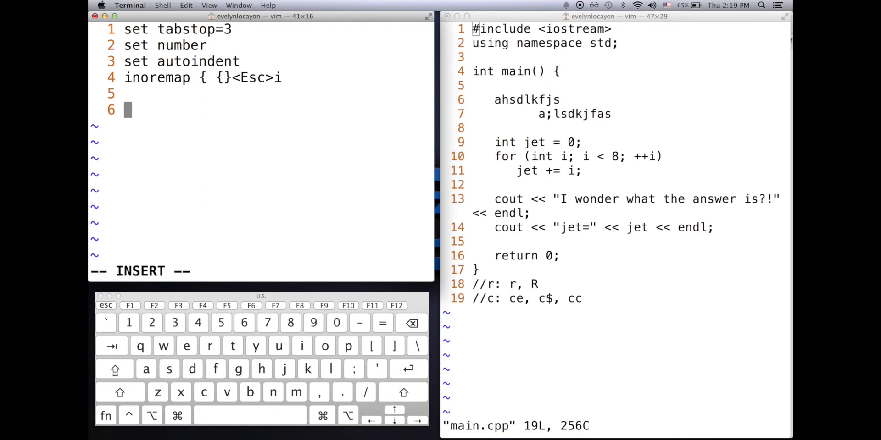
{"action": "type", "text": "{"}
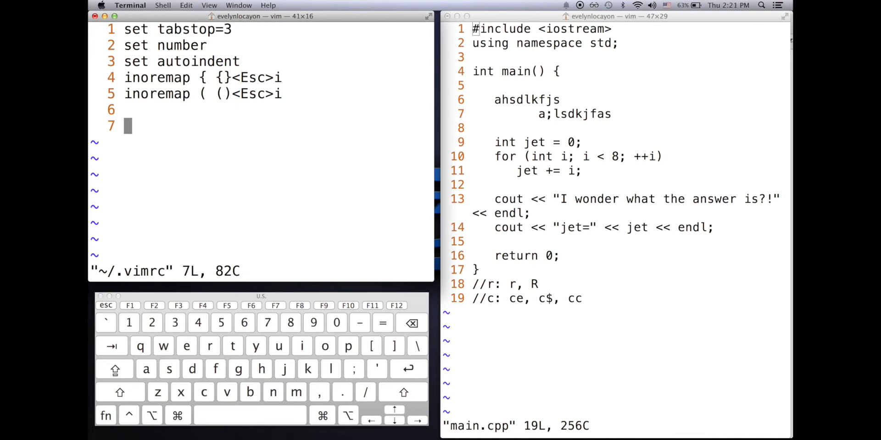
{"action": "mouse_move", "coordinate": [643, 197]}
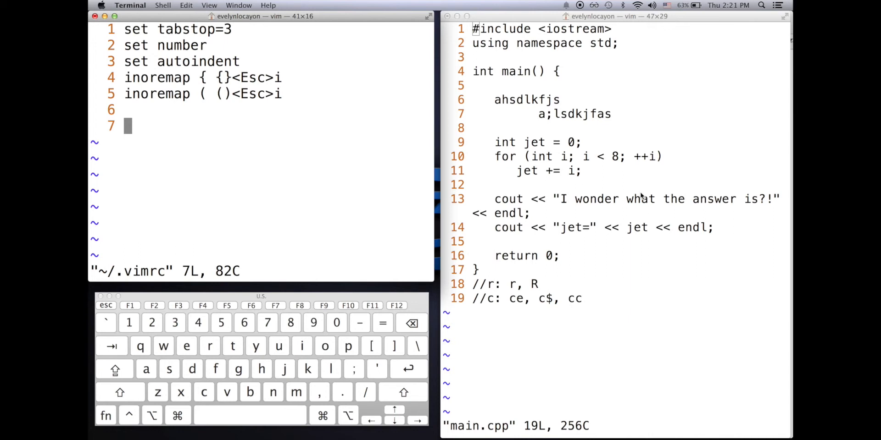
{"action": "mouse_move", "coordinate": [352, 181]}
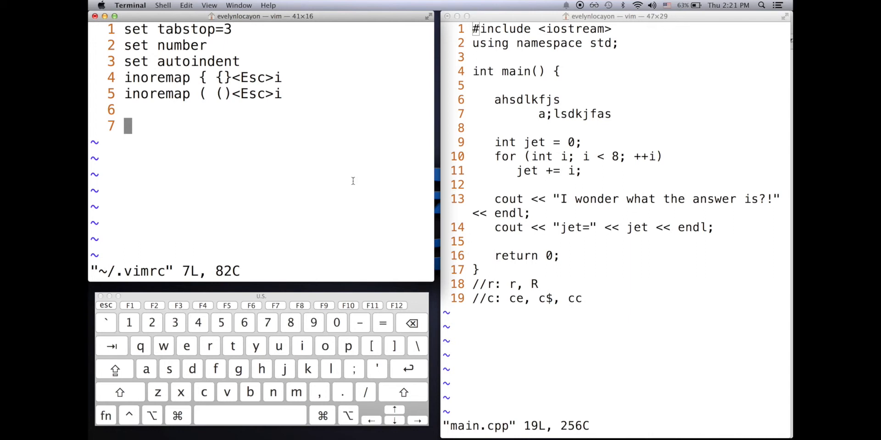
Test the auto-closing ( and [ pairs on new lines, then leave insert mode.
{"action": "type", "text": "("}
{"action": "left_click", "coordinate": [278, 110]}
{"action": "type", "text": "inoremap [ []<Esc>i"}
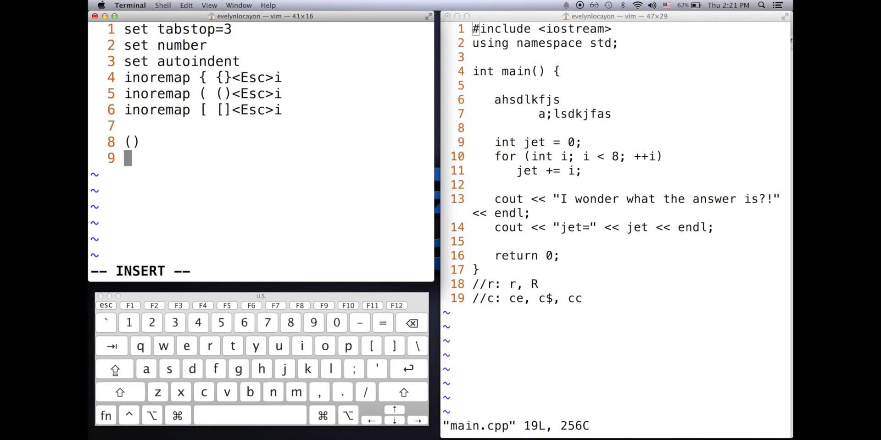
{"action": "type", "text": "["}
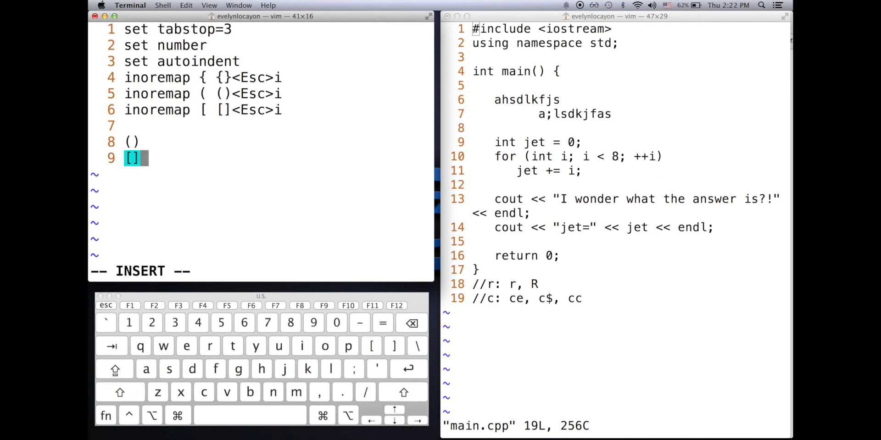
{"action": "key", "text": "Escape"}
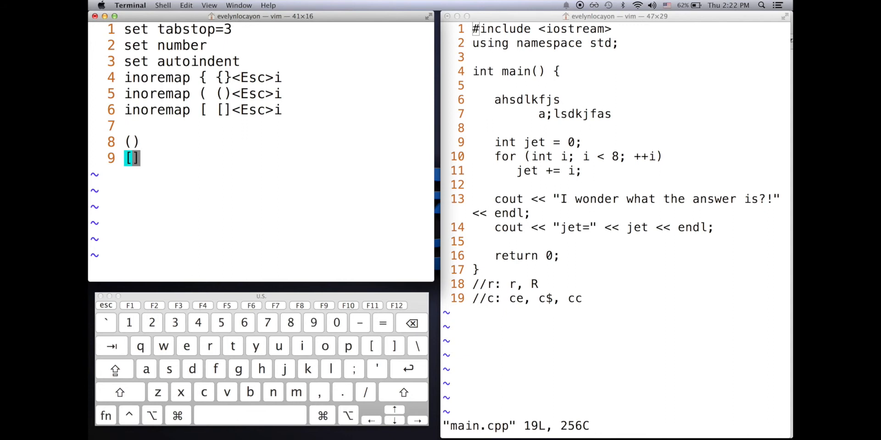